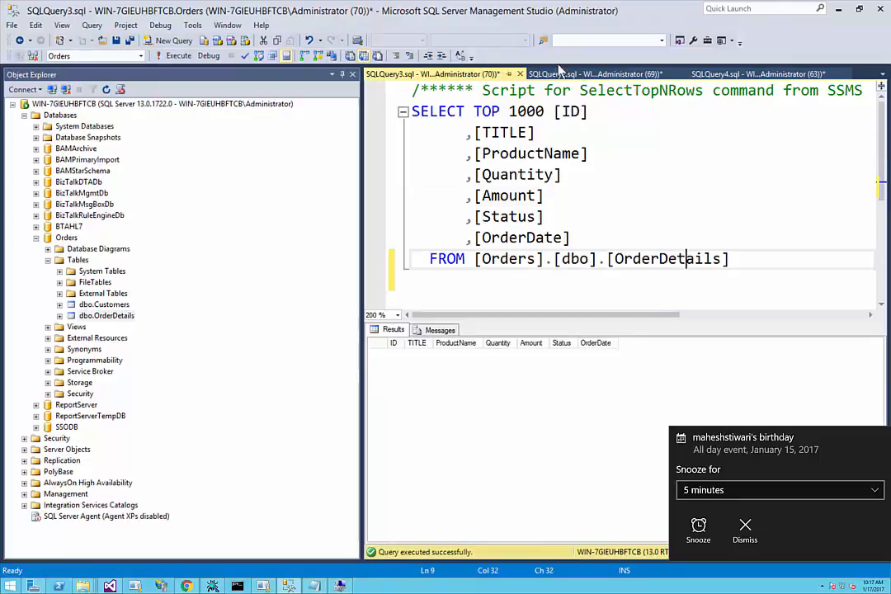
Switch from SSMS to the browser and show the Salesforce Accounts home page
click(594, 72)
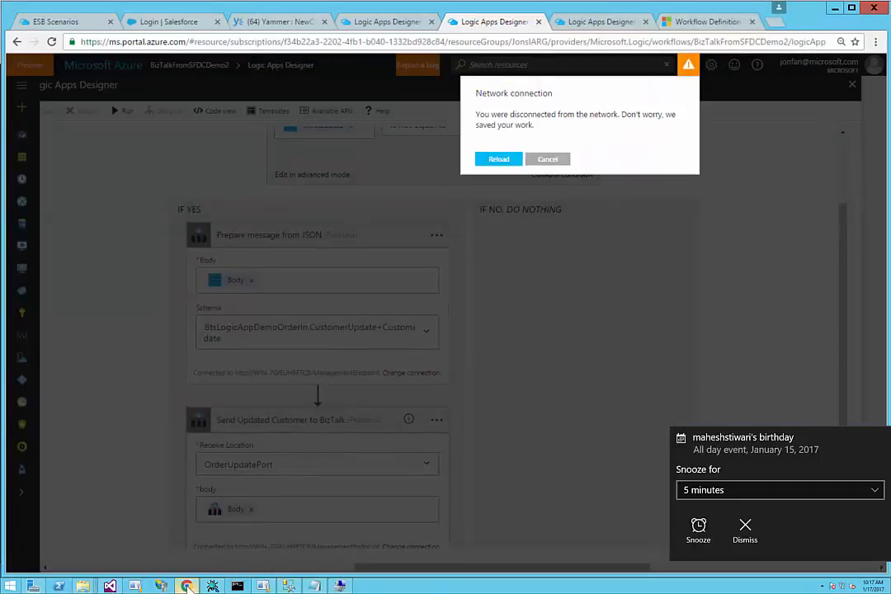
click(165, 19)
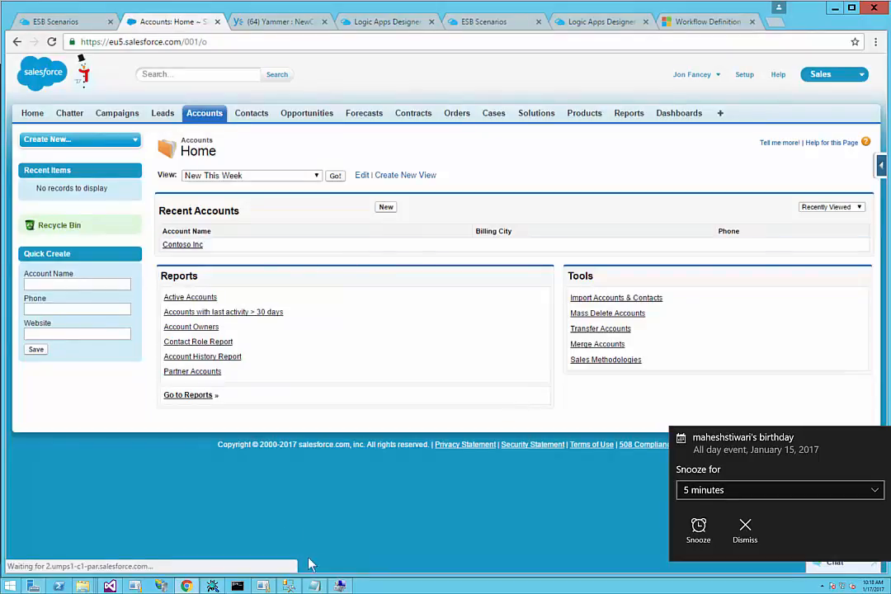
mouse_move(207, 569)
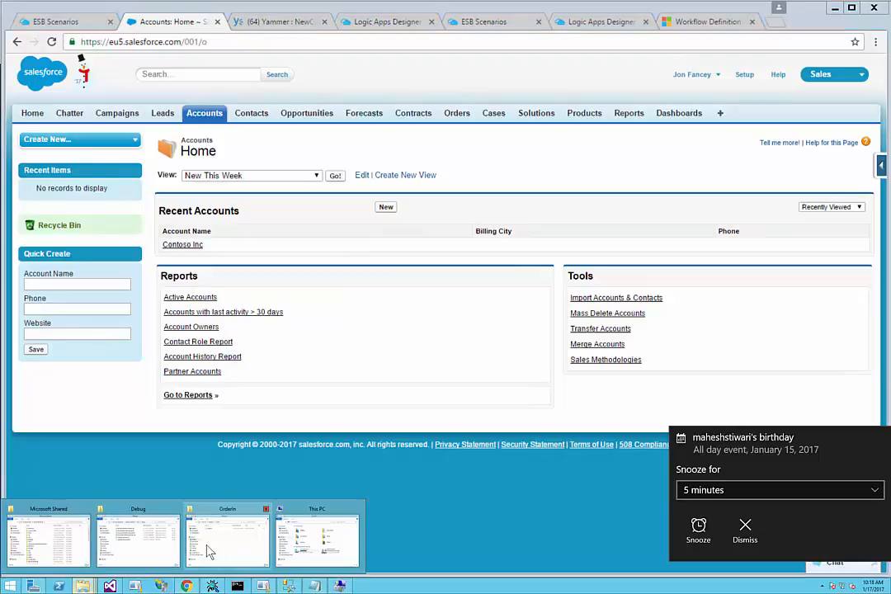
Open Order.txt from the OrderIn folder in Notepad to review the XML order
click(227, 537)
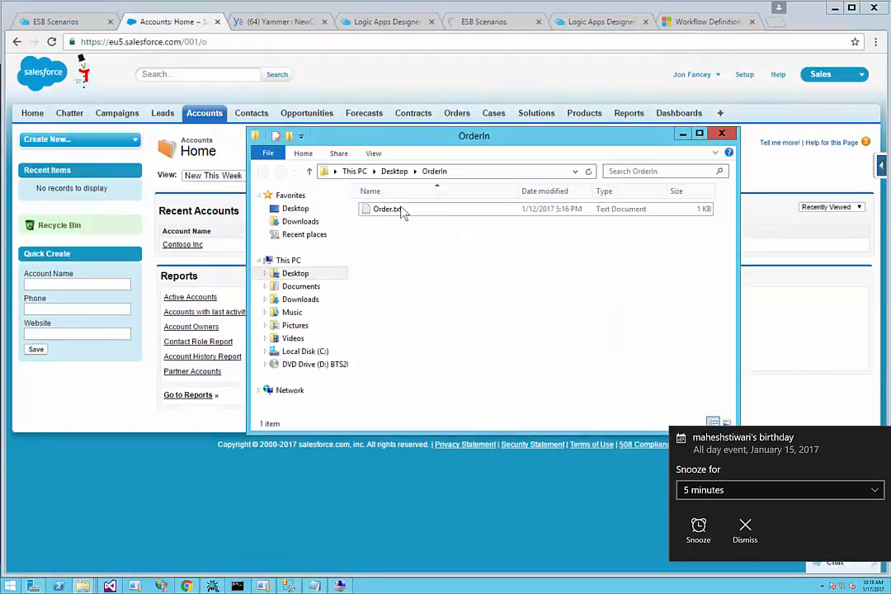
double_click(388, 208)
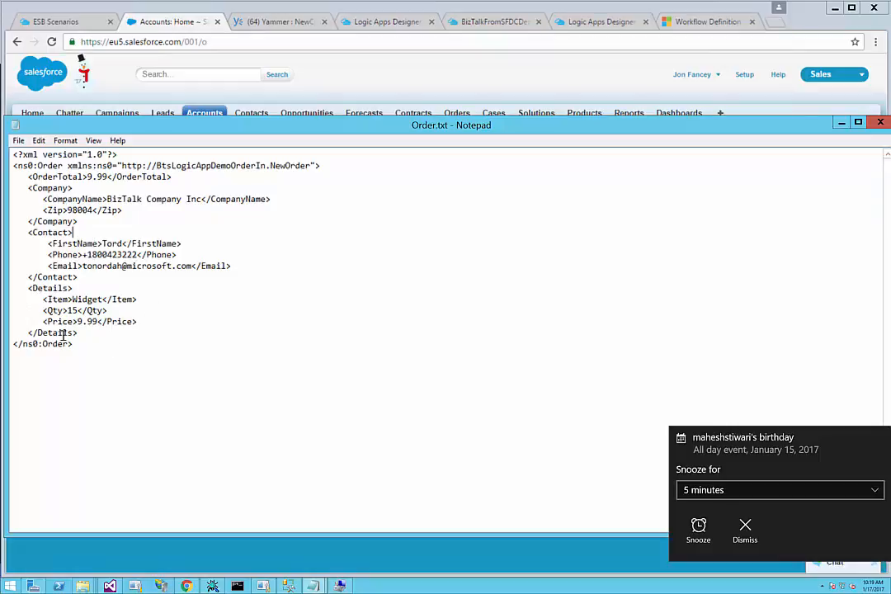
mouse_move(42, 306)
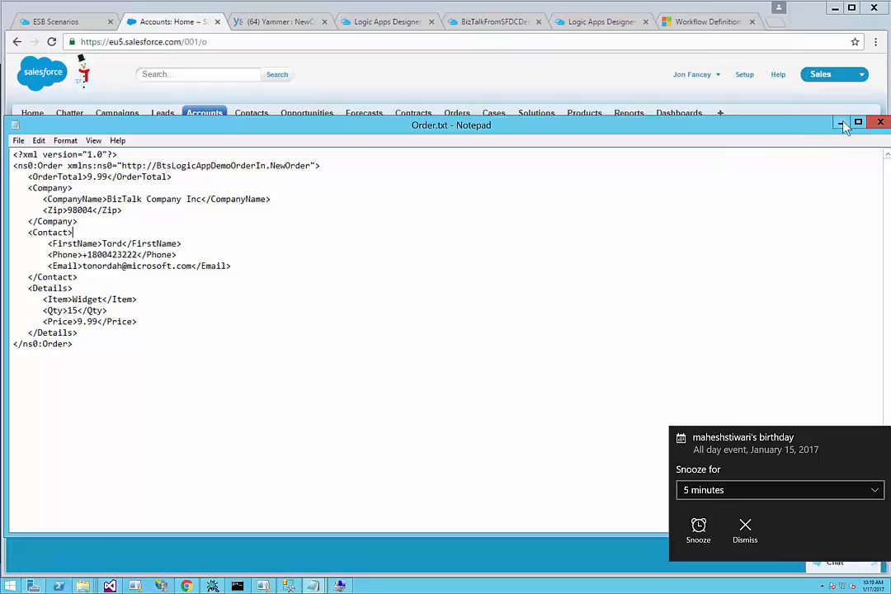
Close Notepad and rename the copied order file to Order - Copy.xml, accepting the extension change
click(842, 124)
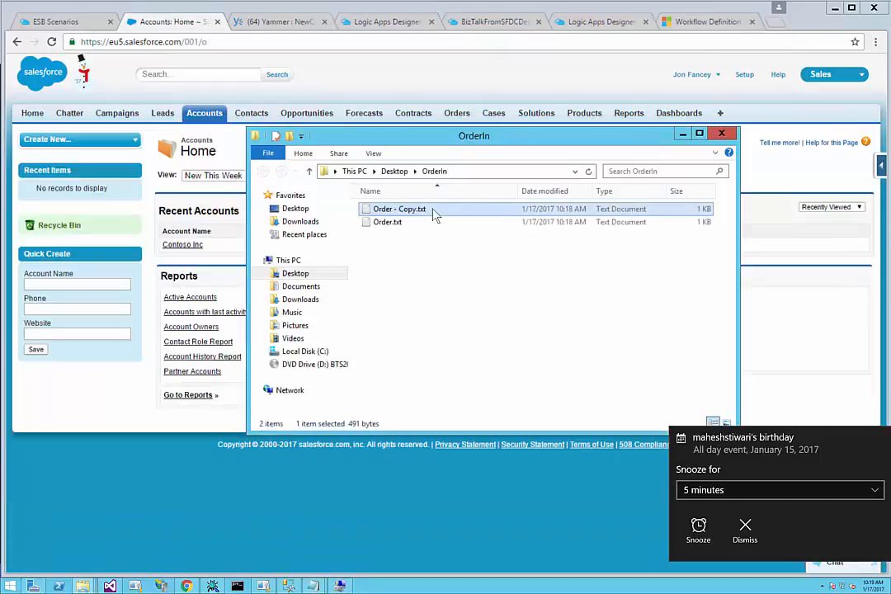
right_click(400, 208)
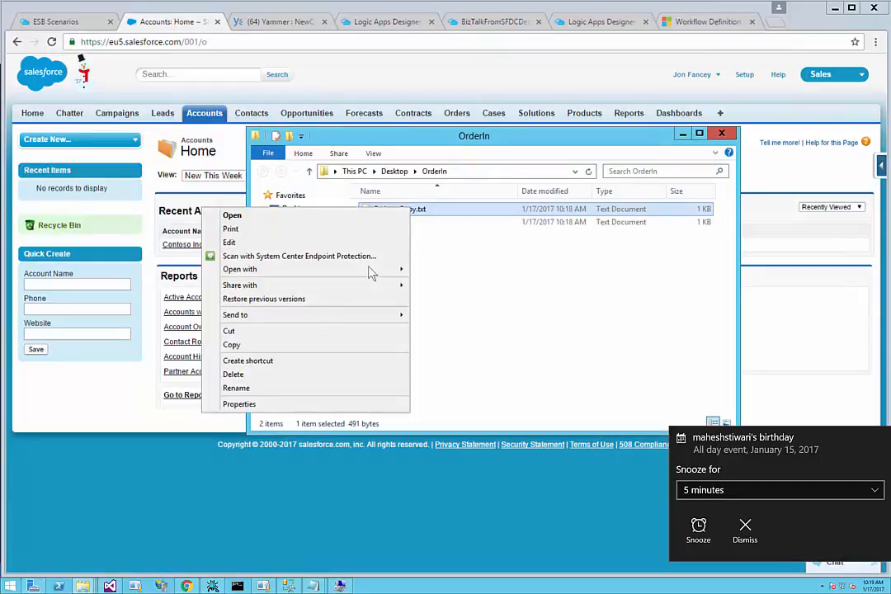
click(236, 388)
text(ml)
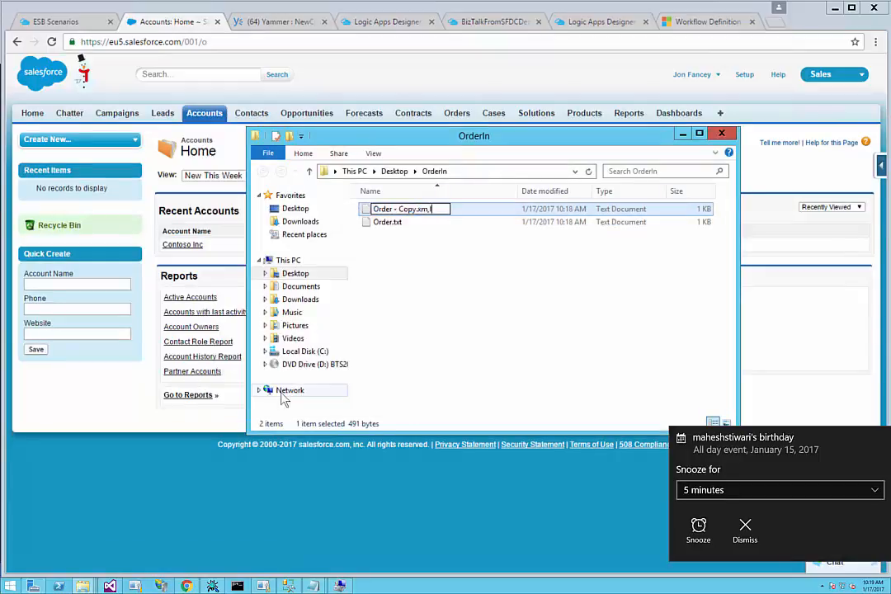
key(enter)
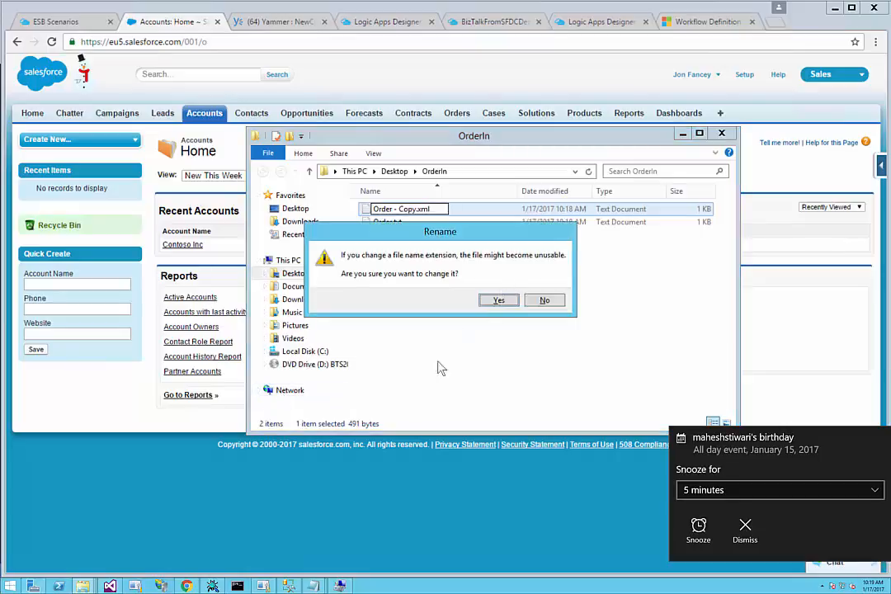
mouse_move(406, 419)
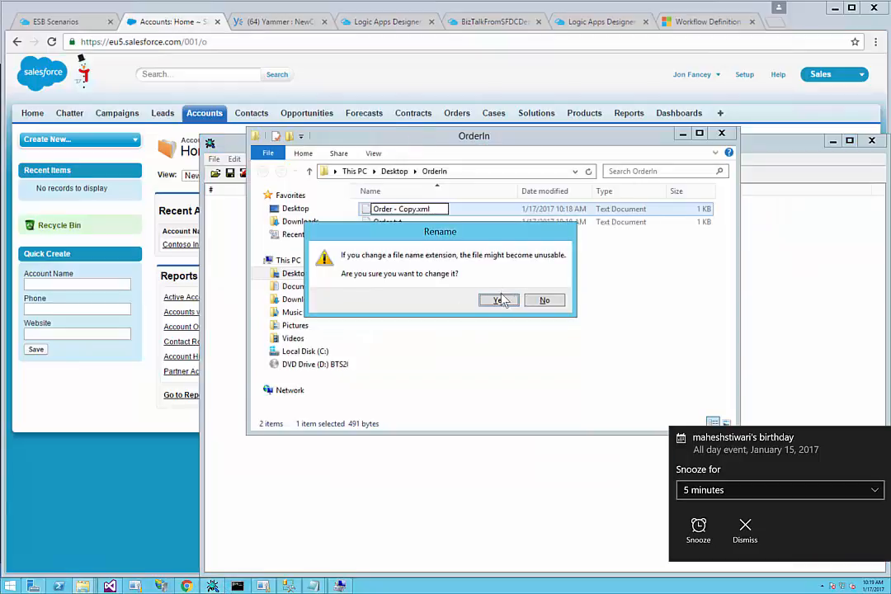
click(498, 300)
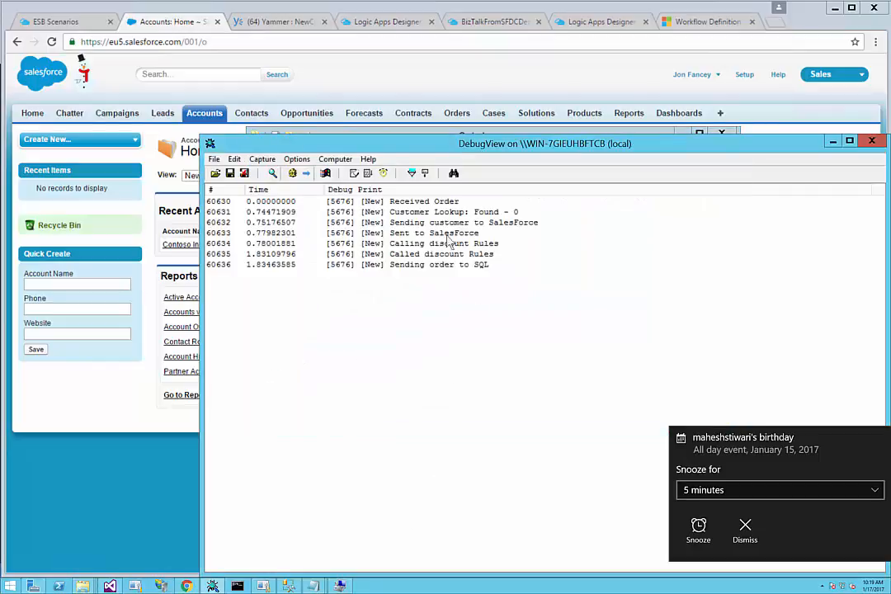
mouse_move(427, 231)
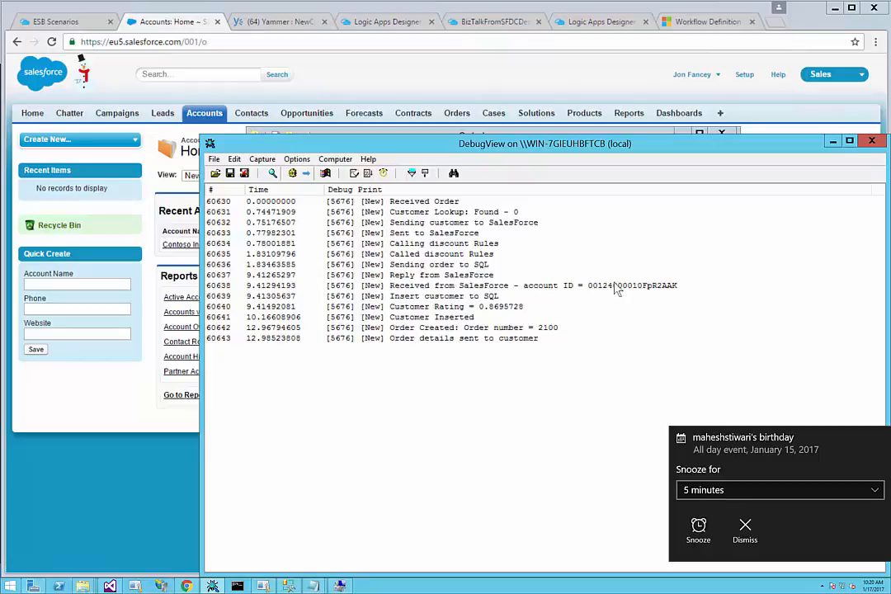
mouse_move(482, 304)
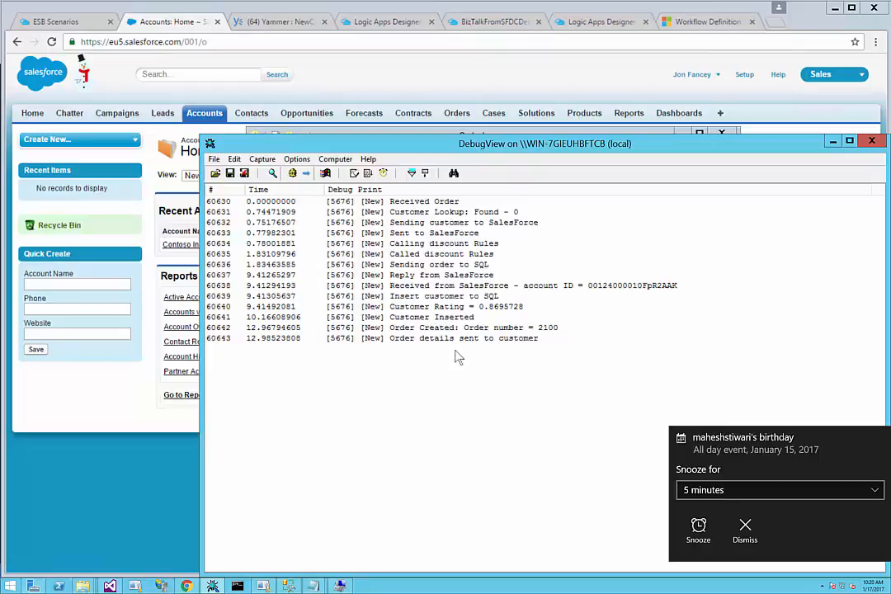
mouse_move(439, 363)
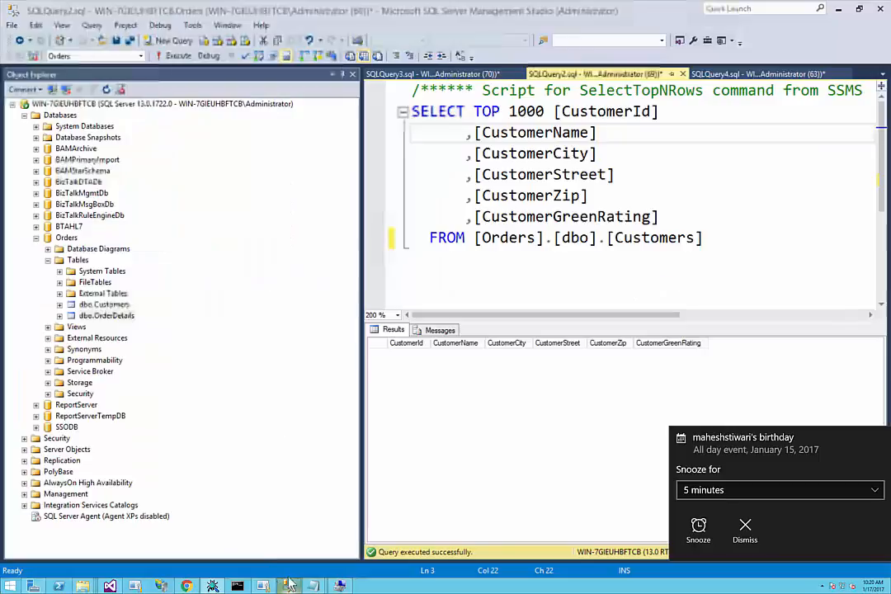
Rerun the Customers SELECT query and confirm the BizTalk Company Inc row, then switch to Visual Studio
click(178, 56)
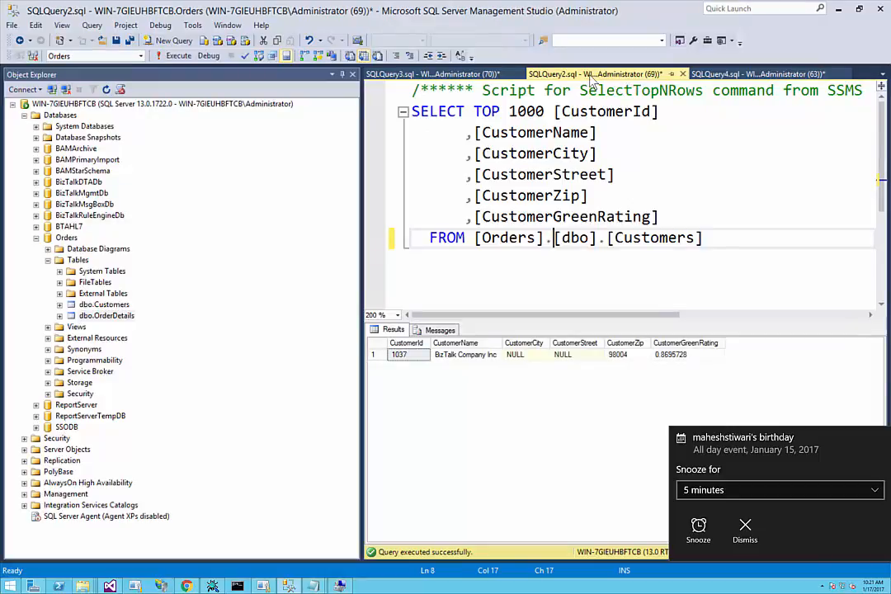
mouse_move(652, 360)
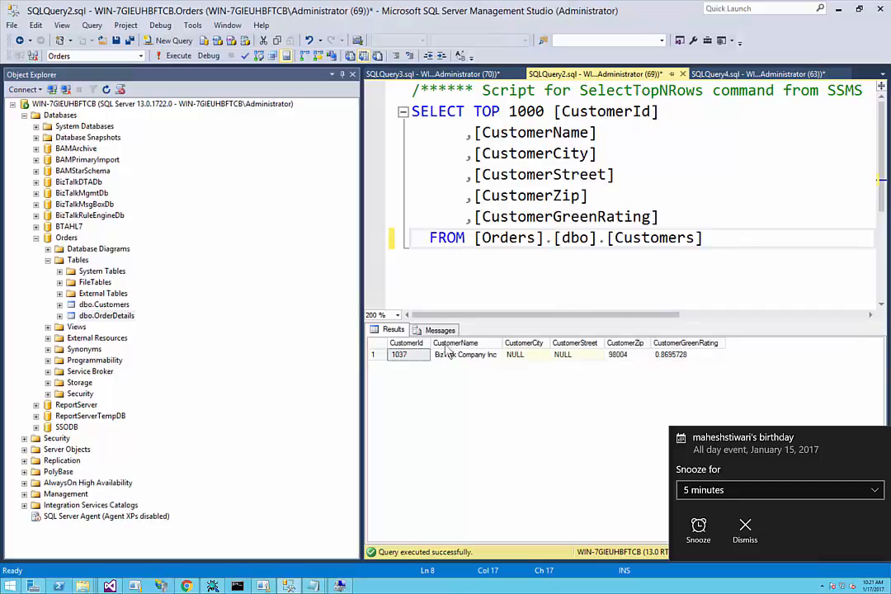
mouse_move(492, 365)
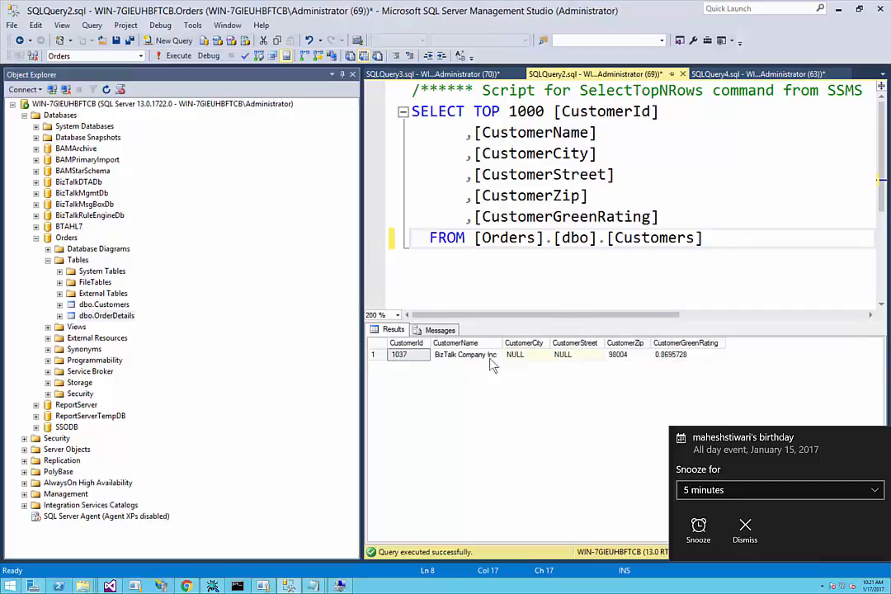
click(438, 73)
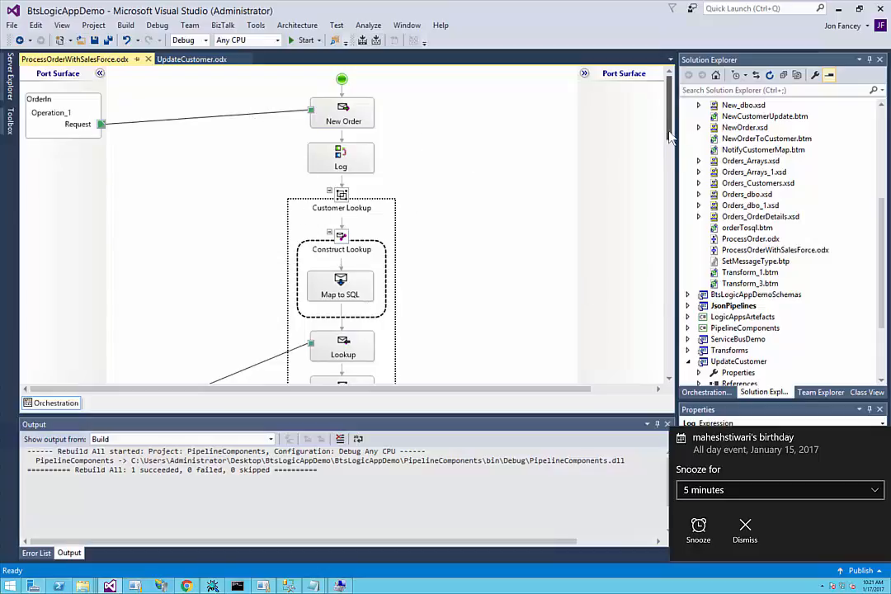
Scroll through the ProcessOrderWithSalesForce orchestration down to its final steps
scroll(down, 3)
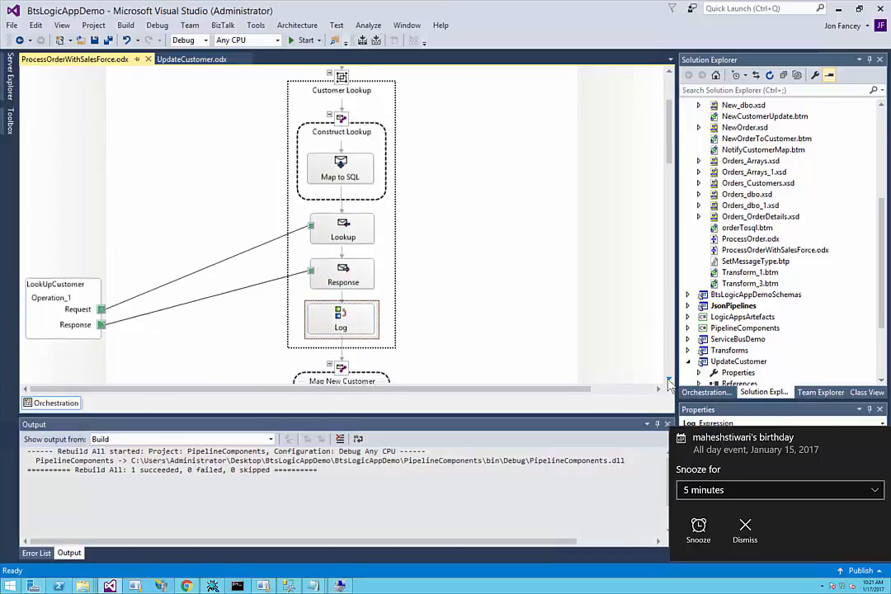
scroll(down, 3)
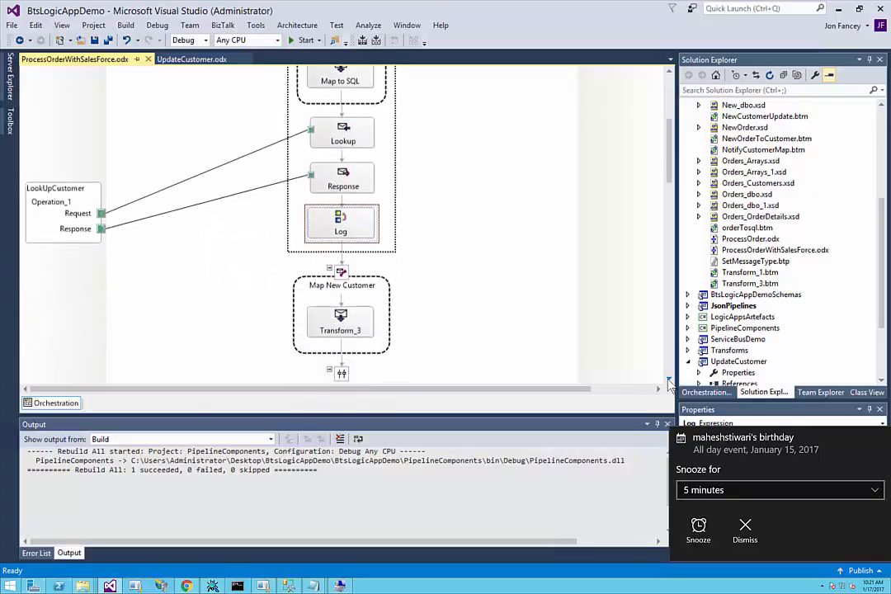
scroll(down, 3)
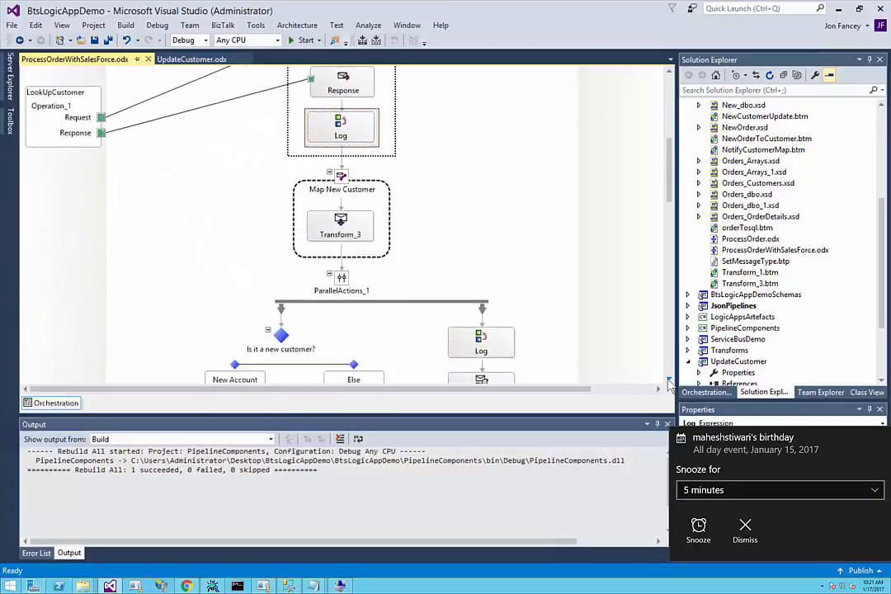
scroll(down, 3)
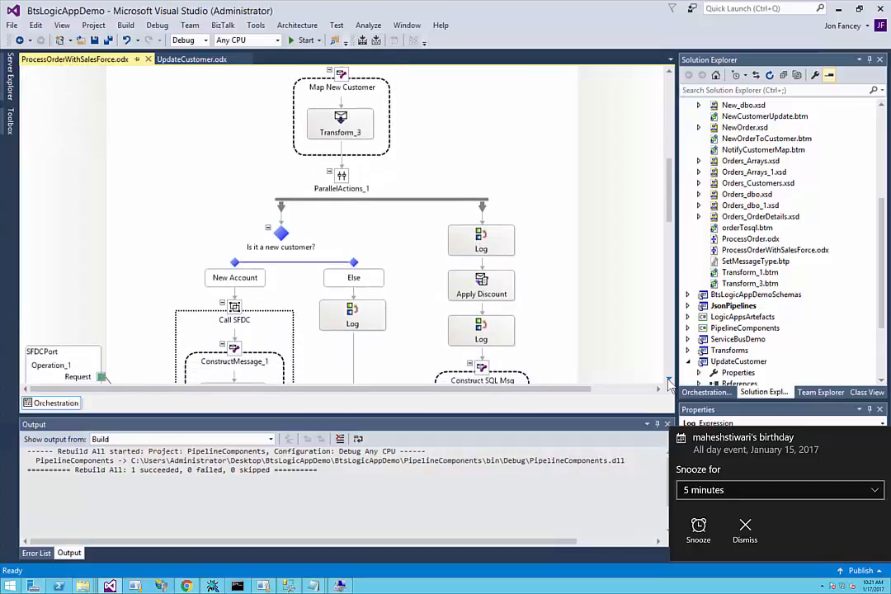
scroll(down, 3)
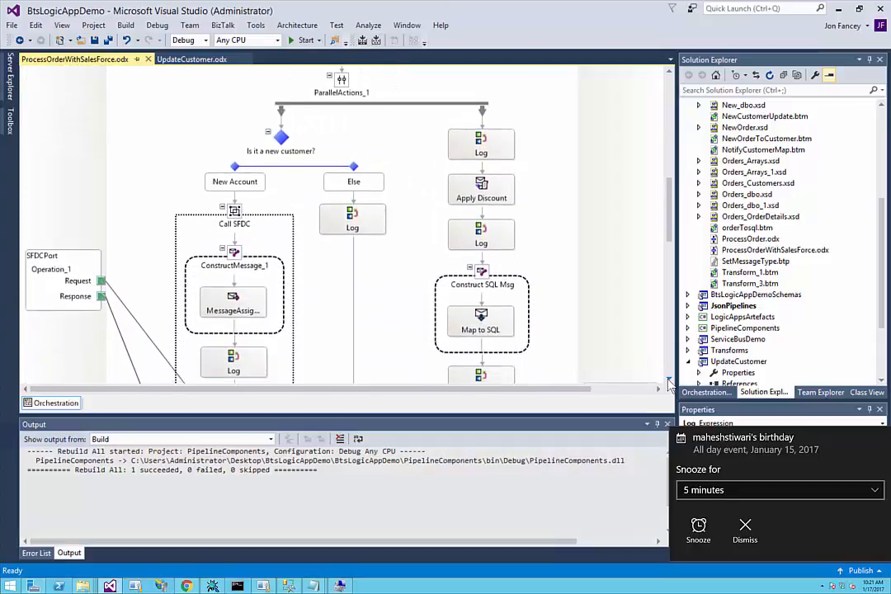
scroll(down, 3)
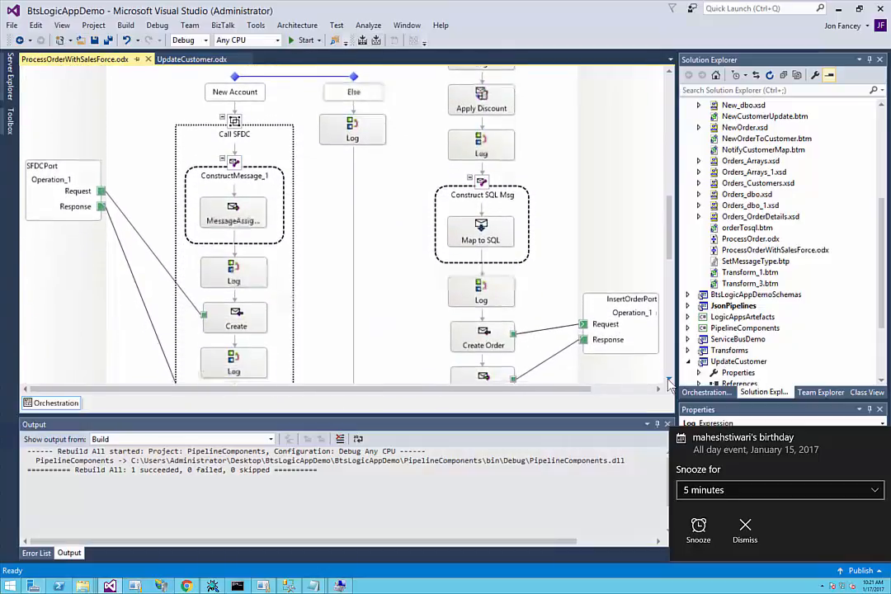
scroll(down, 3)
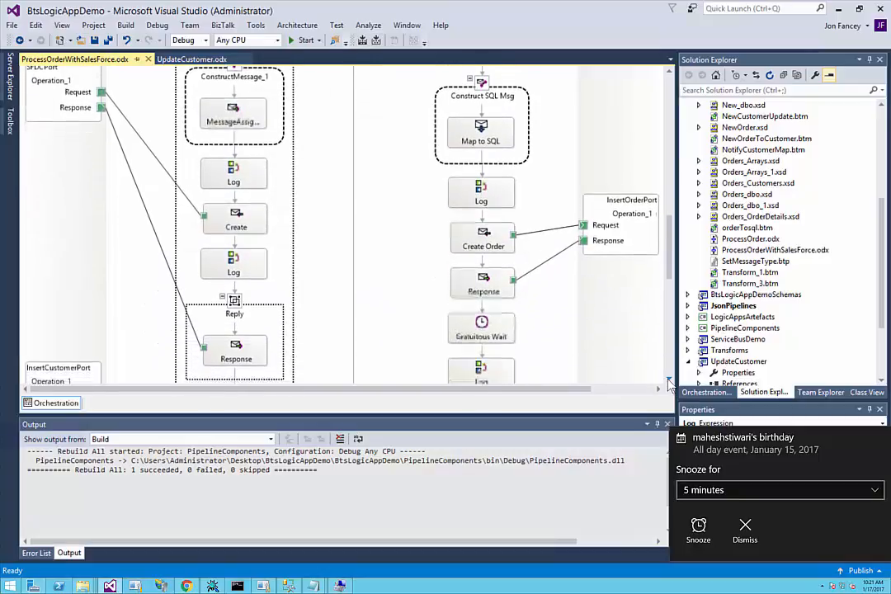
scroll(down, 3)
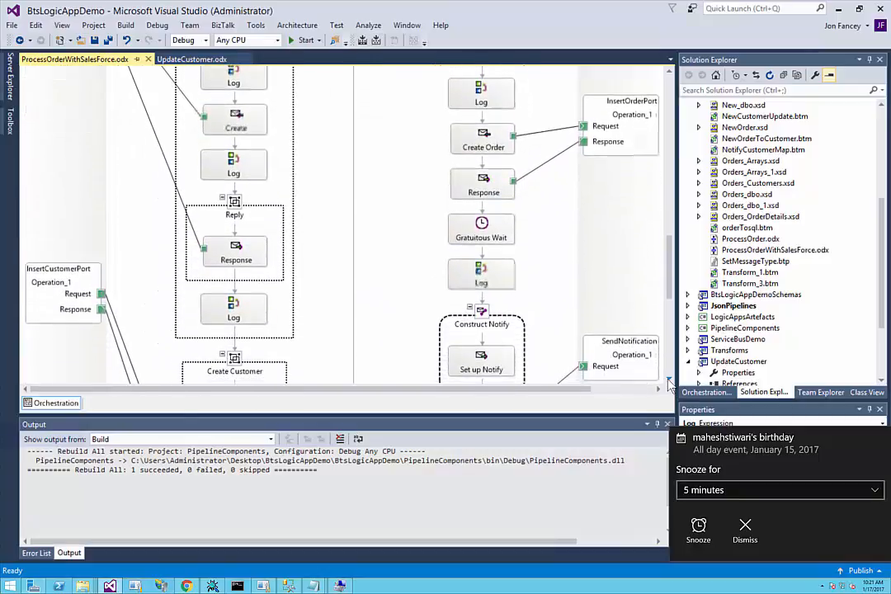
scroll(down, 3)
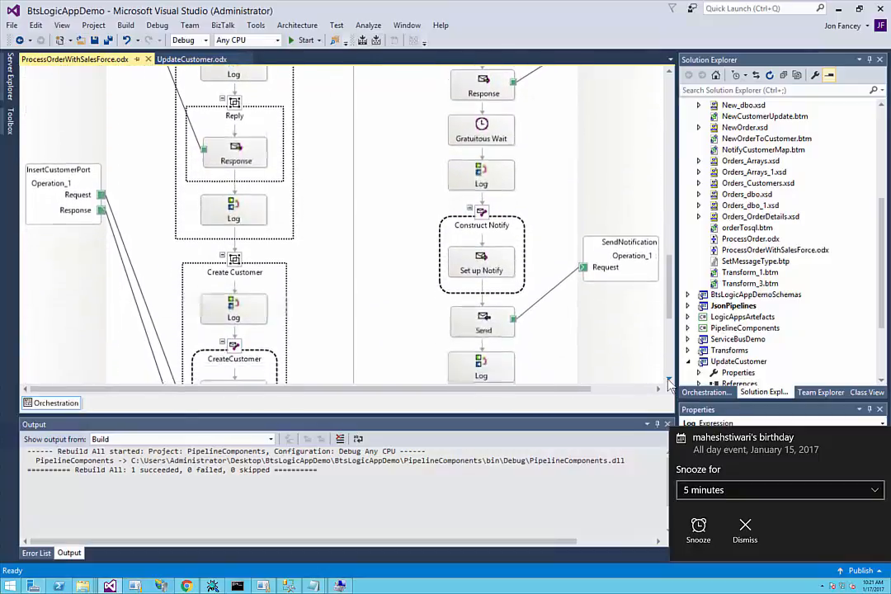
scroll(down, 3)
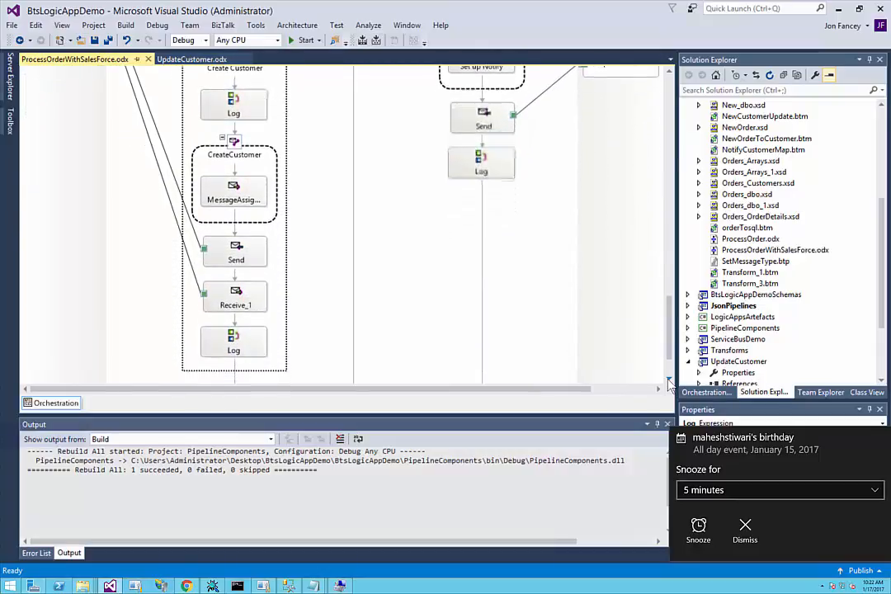
scroll(down, 3)
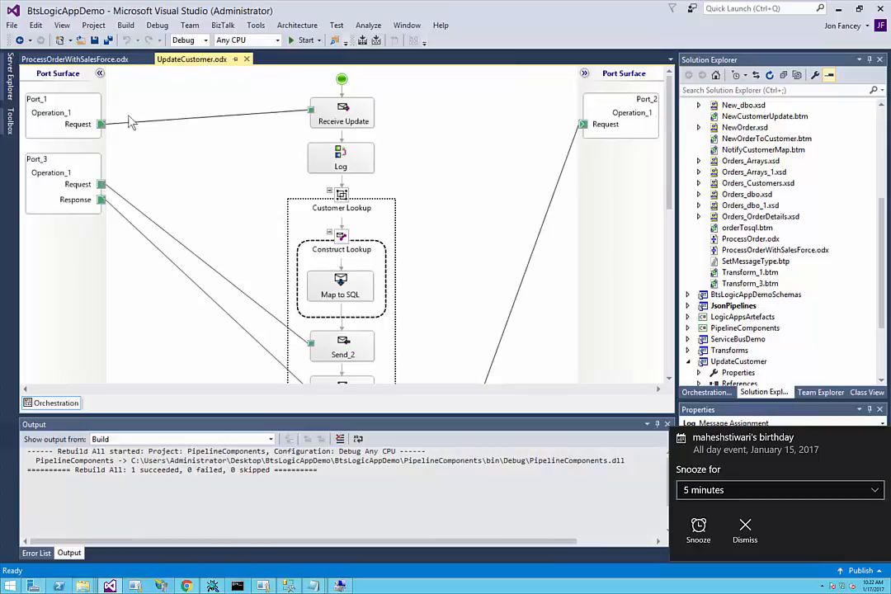
mouse_move(675, 152)
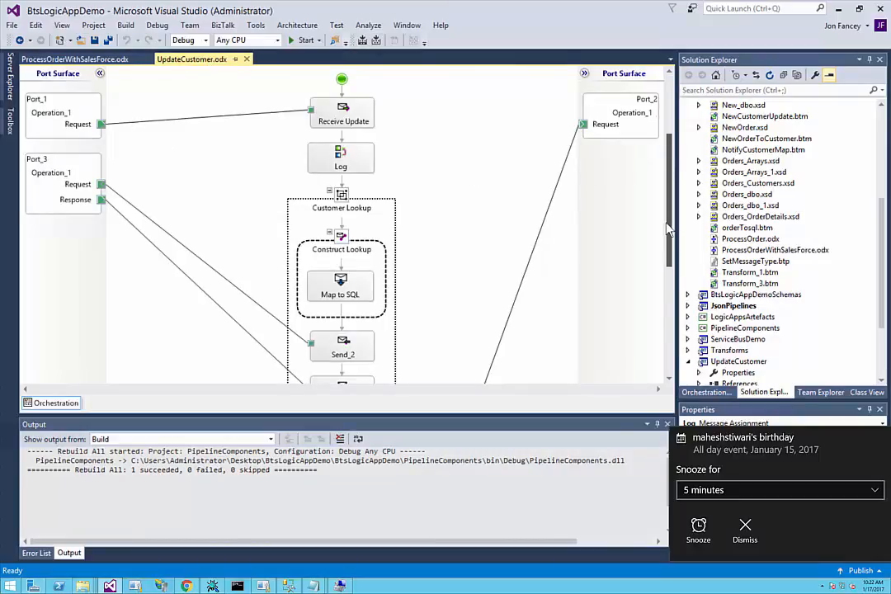
scroll(down, 3)
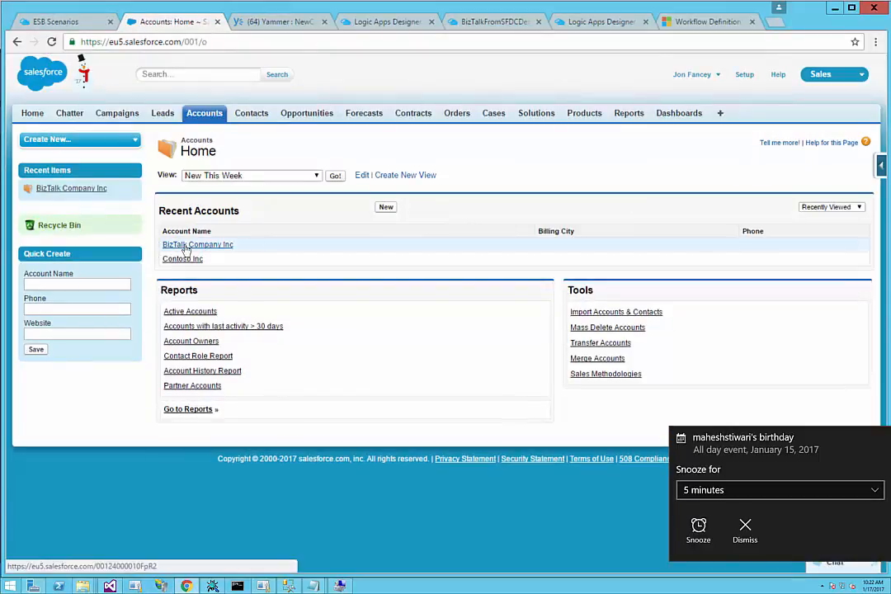
Open the BizTalk Company Inc account from Recent Accounts
click(198, 244)
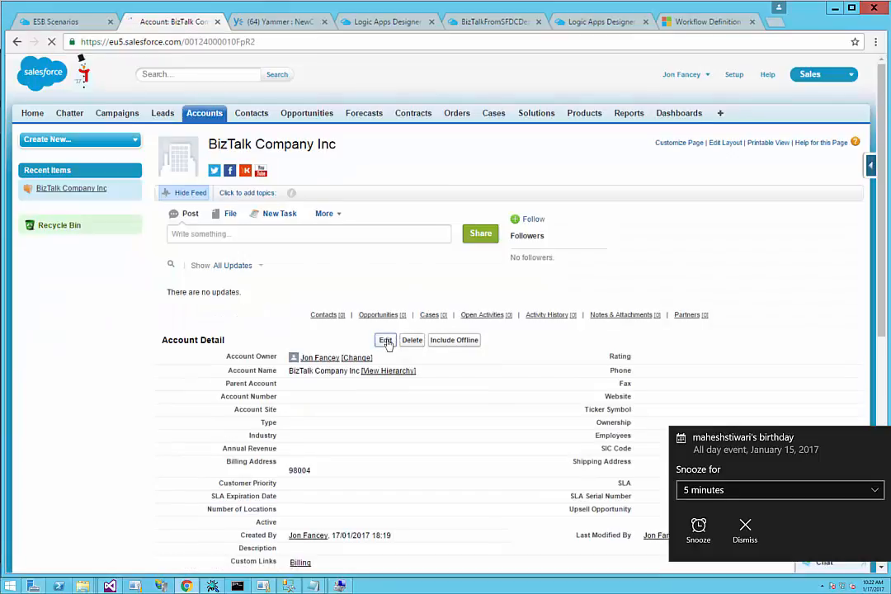
Edit the account's billing address to Redmond Way 1, Redmond, WA, USA and save it
click(385, 340)
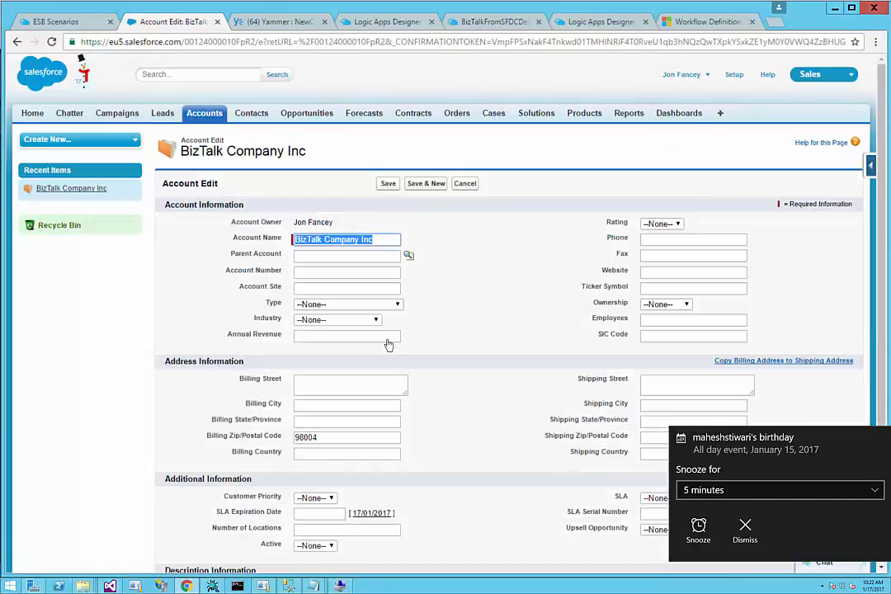
mouse_move(307, 409)
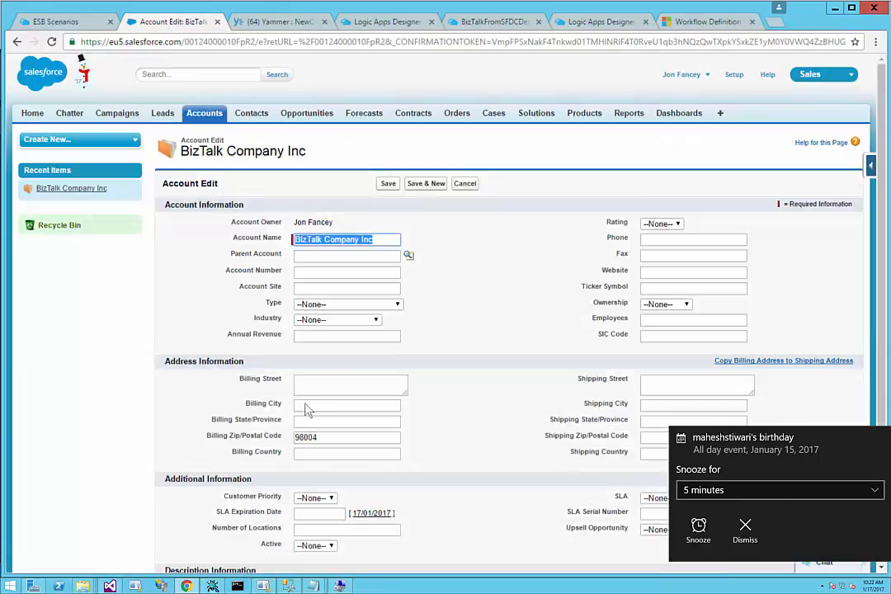
text(Redmond Way 1)
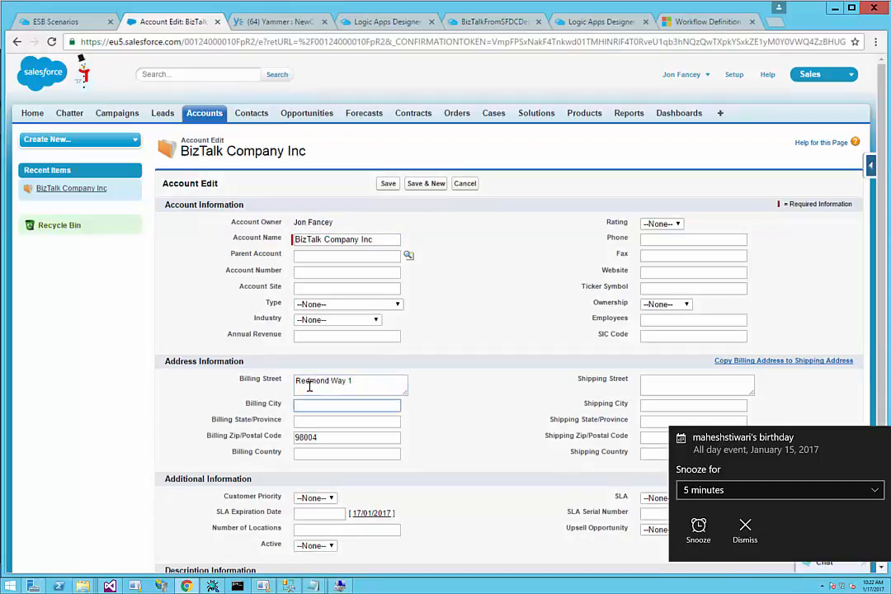
text(Redmond)
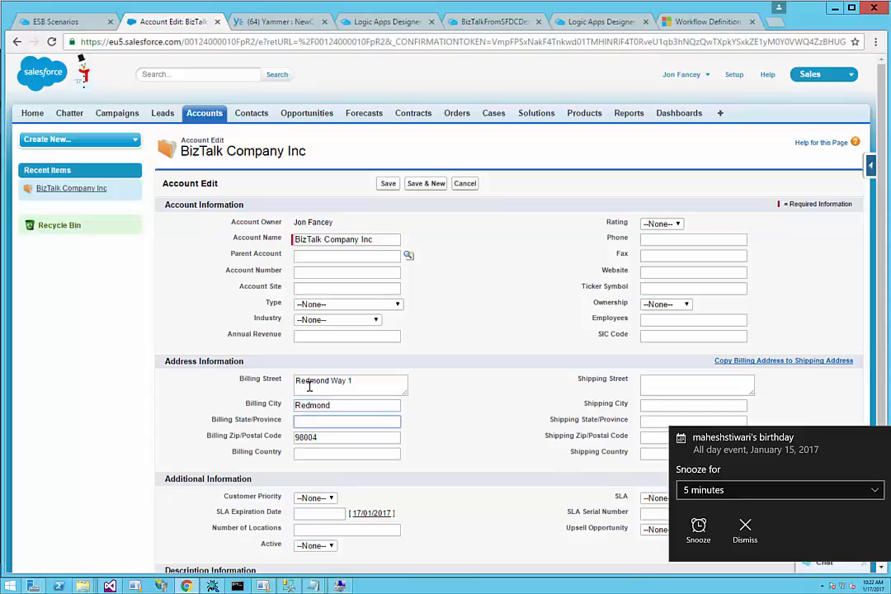
text(WA)
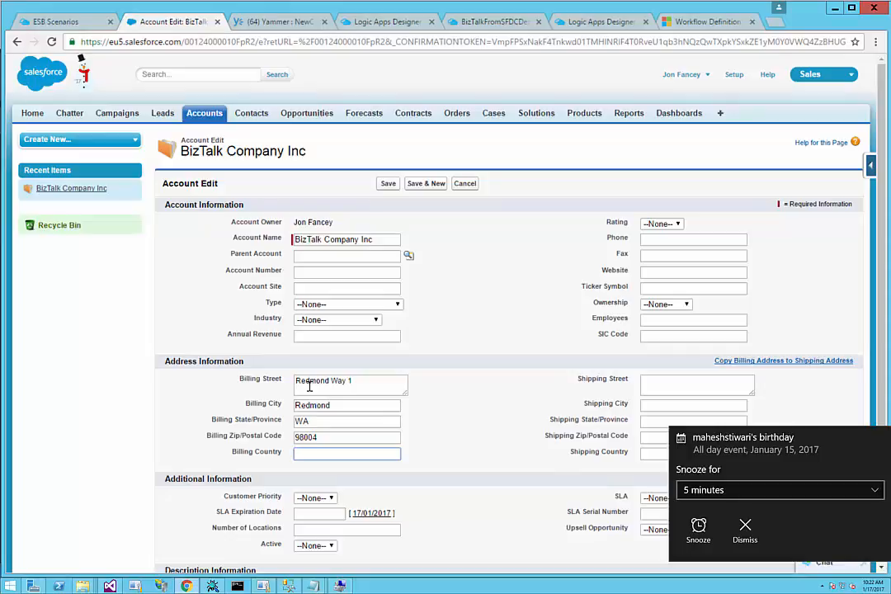
text(USA)
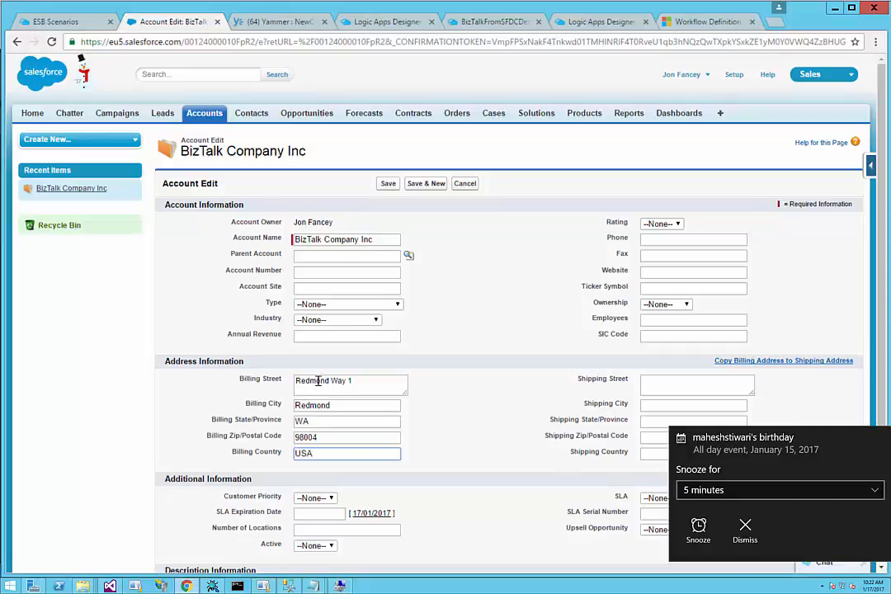
click(388, 183)
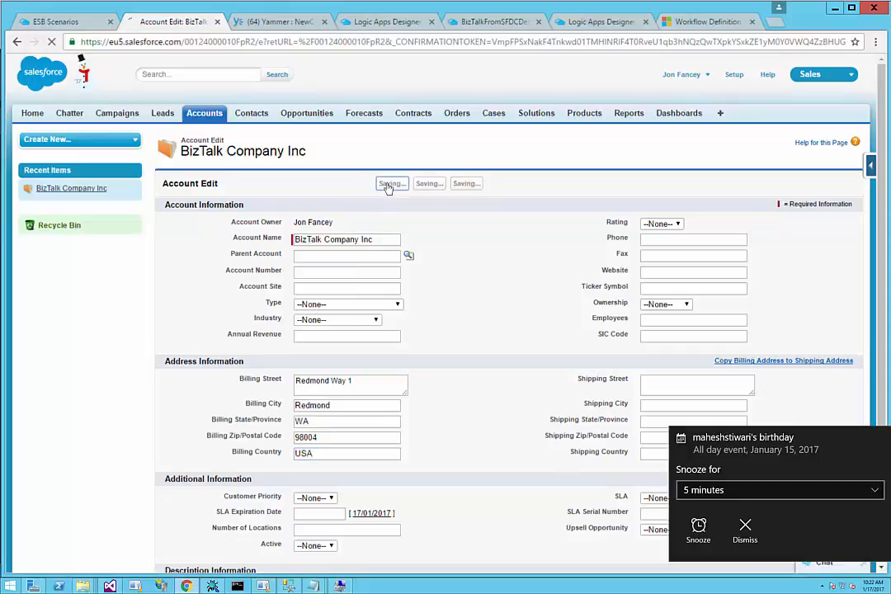
click(391, 183)
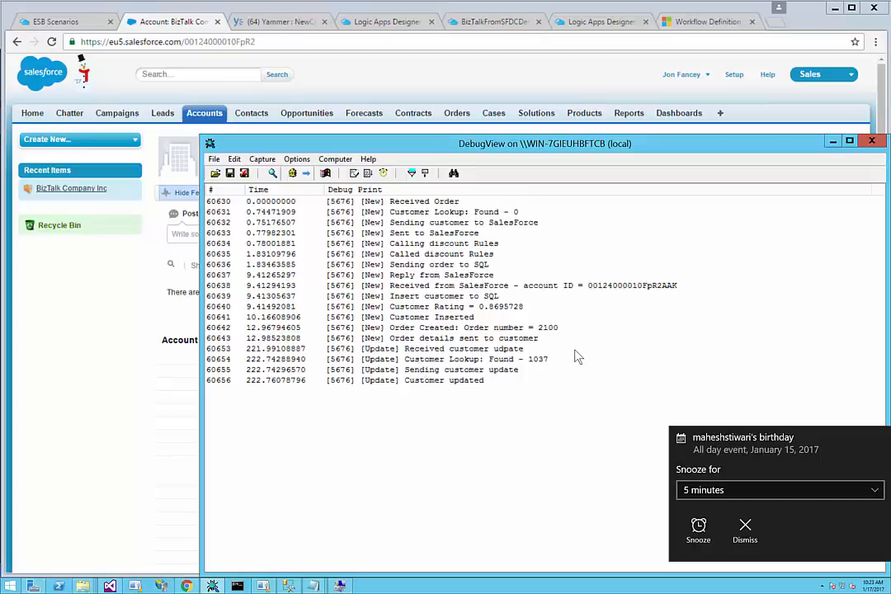
mouse_move(559, 367)
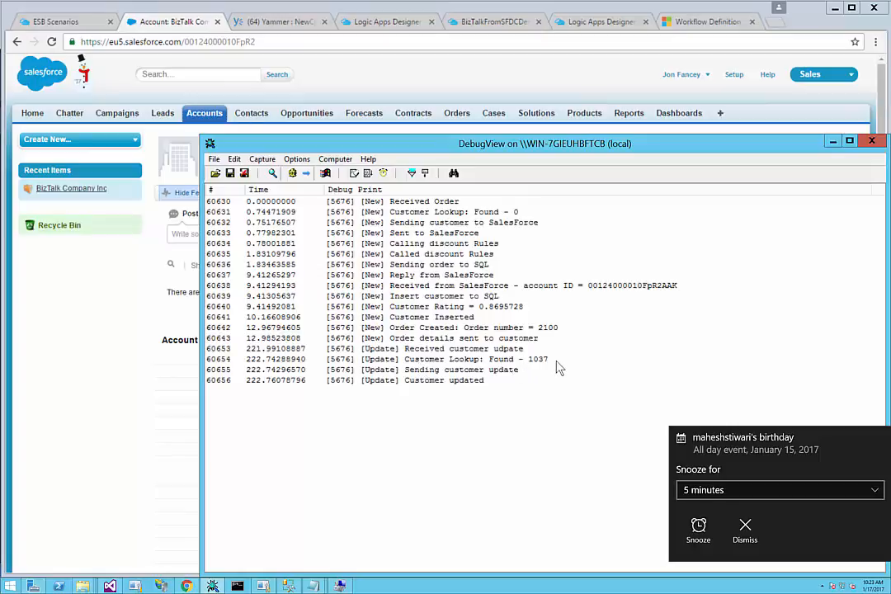
mouse_move(429, 423)
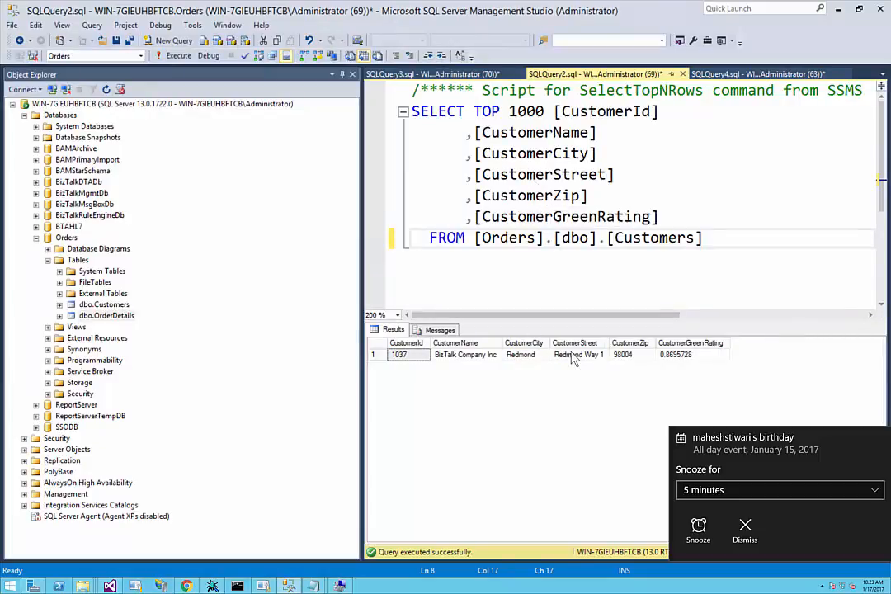
mouse_move(466, 361)
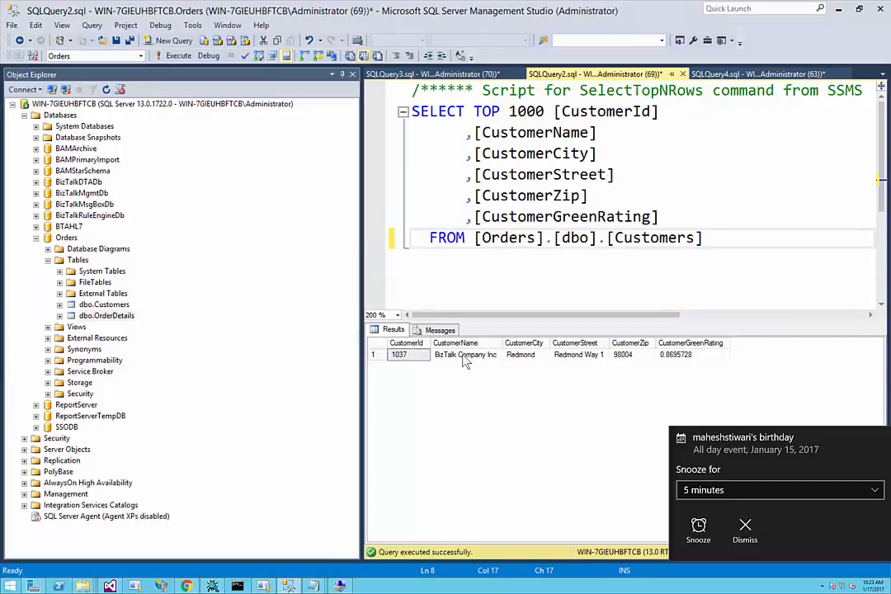